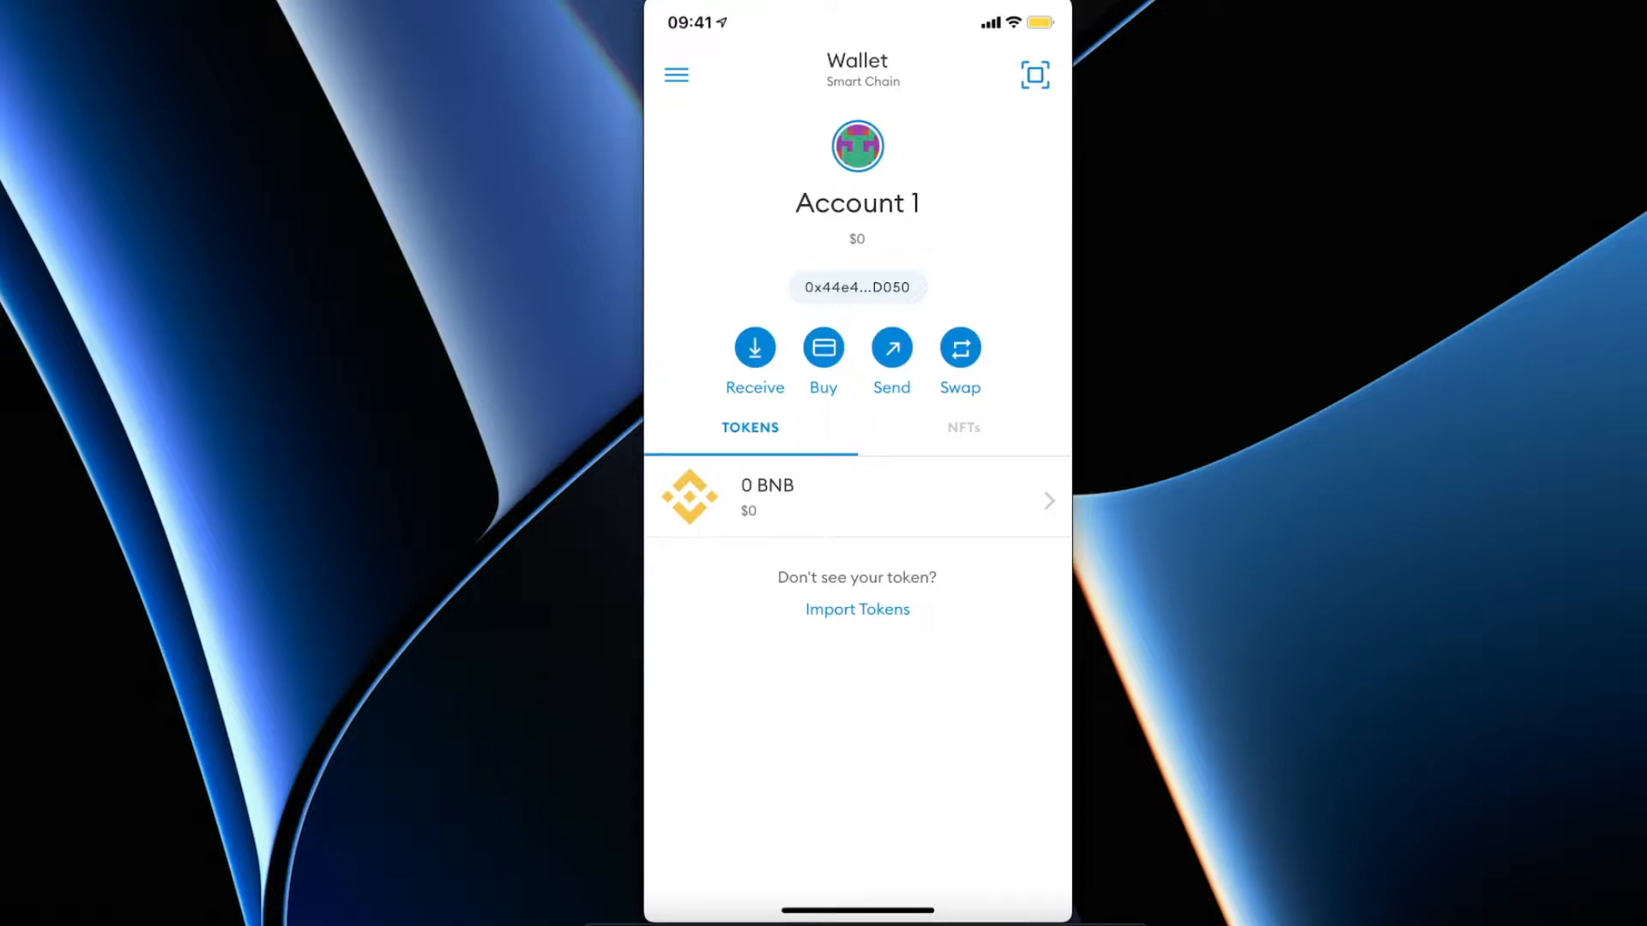
Confirm the wallet stays on Smart Chain, then copy Account 1's public address to the clipboard.
click(862, 81)
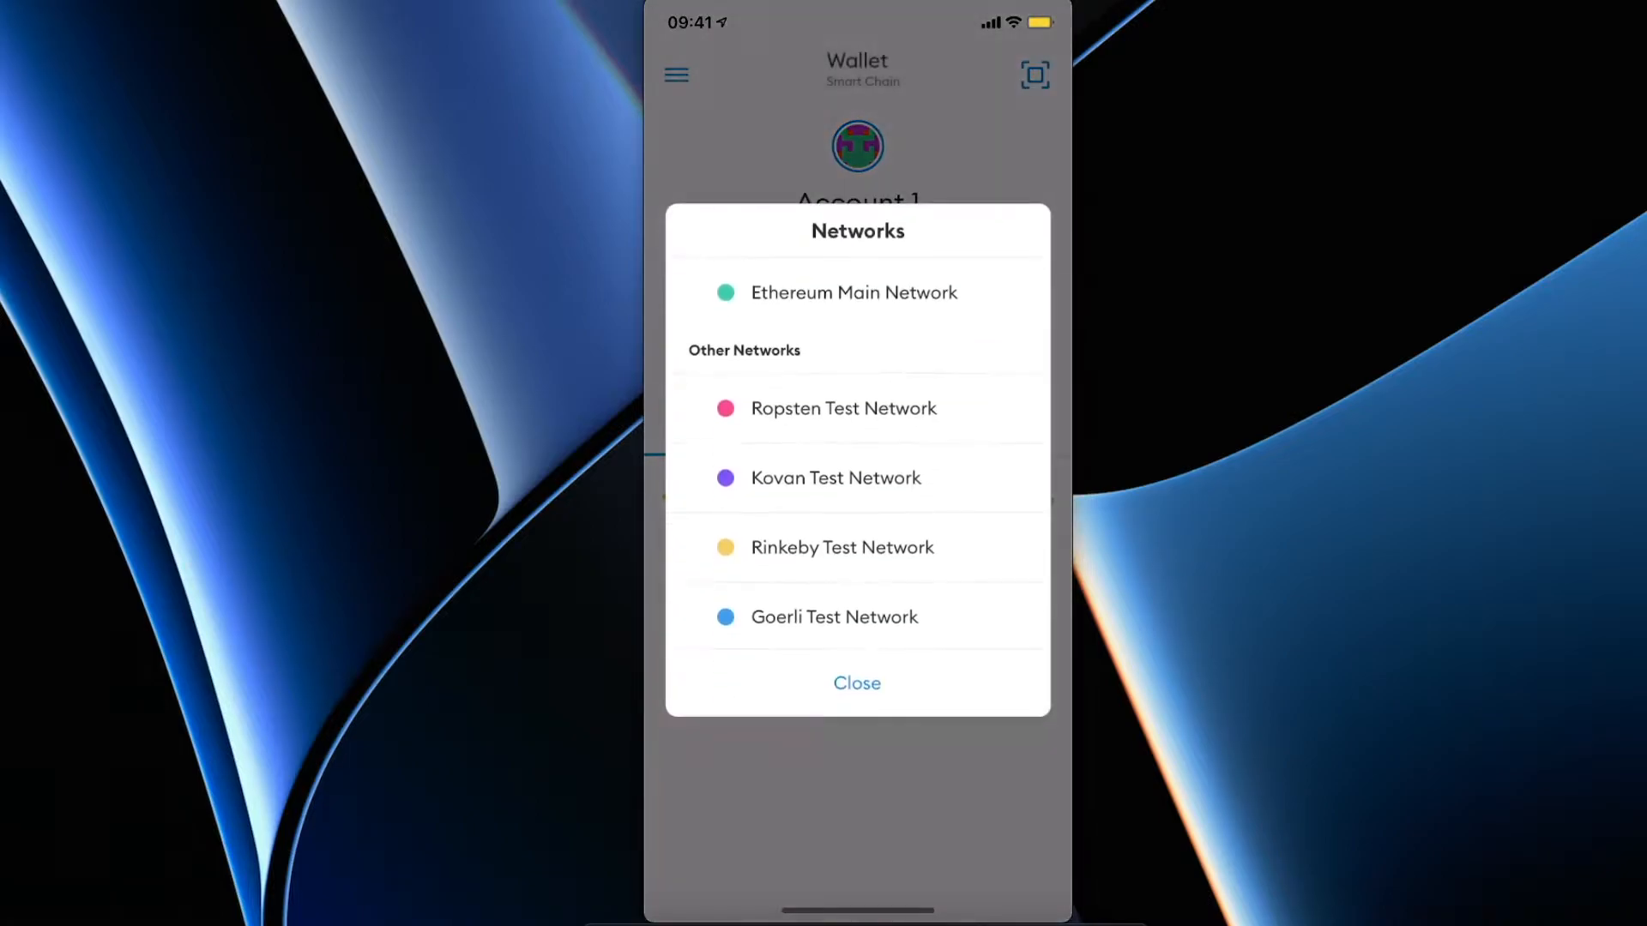
scroll(down, 3)
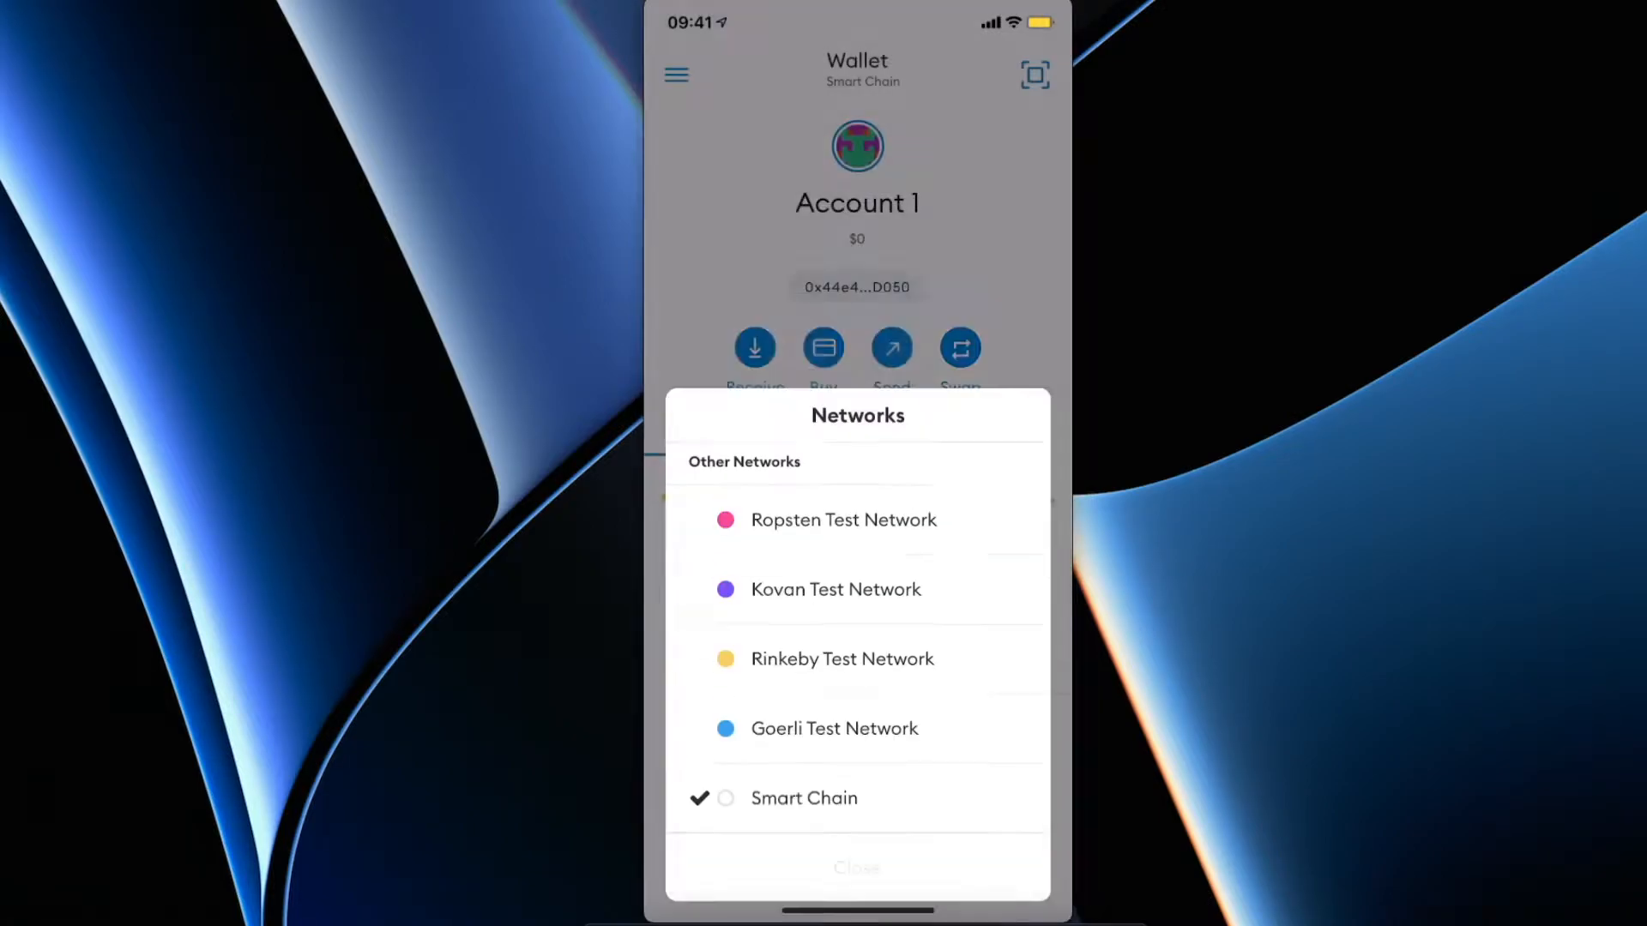
click(856, 868)
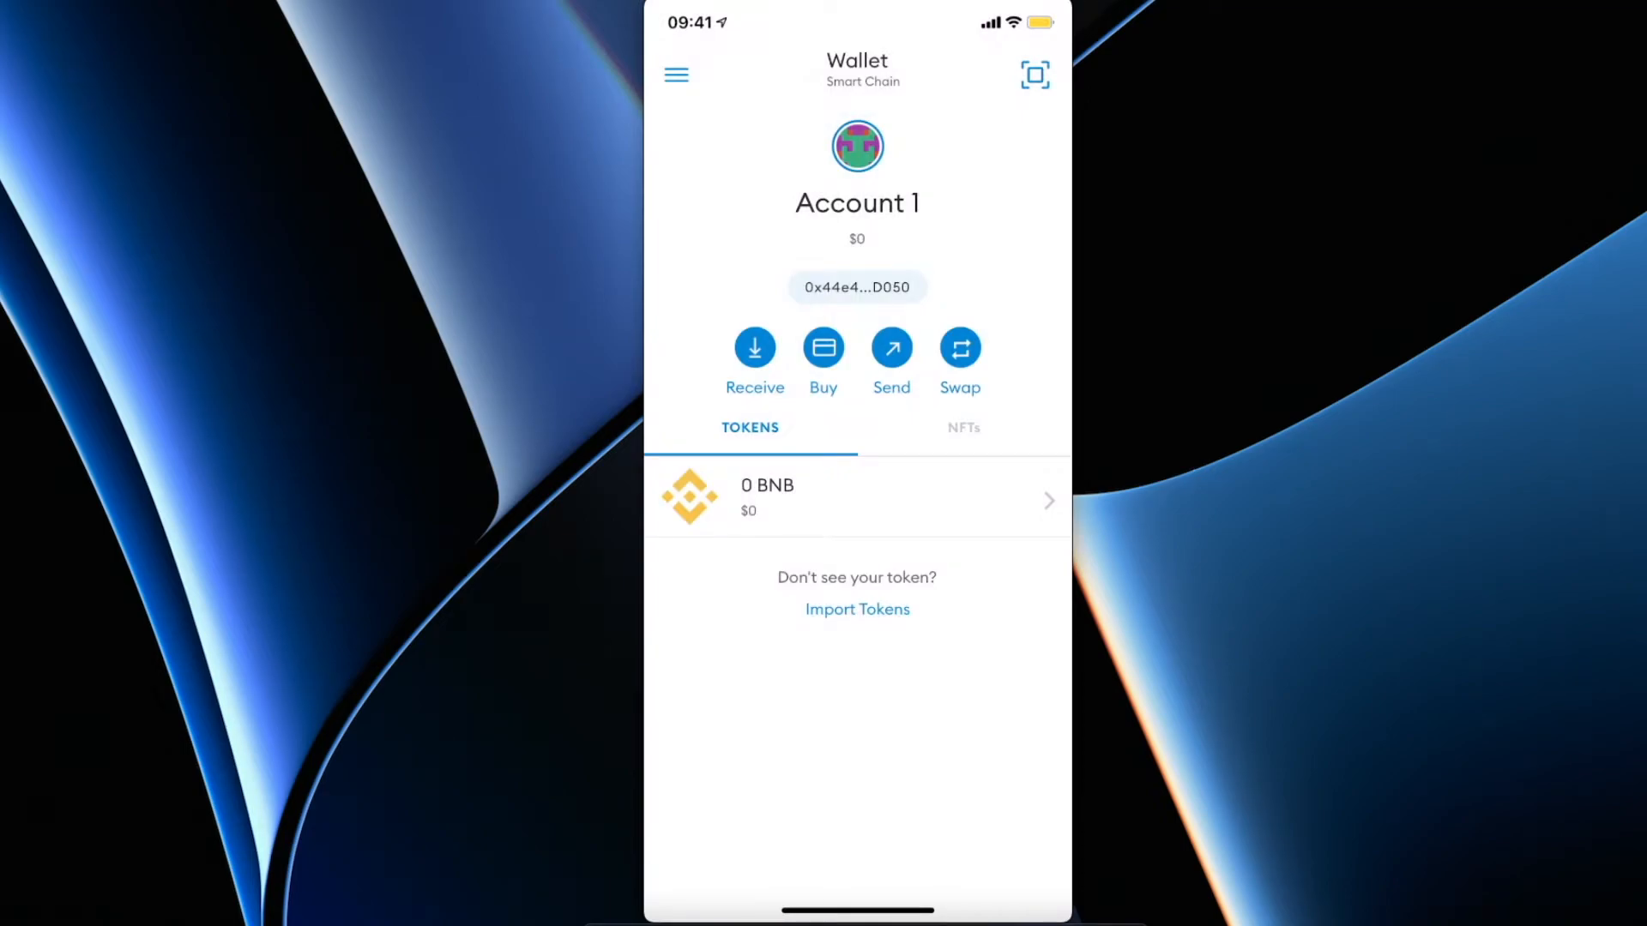
click(856, 286)
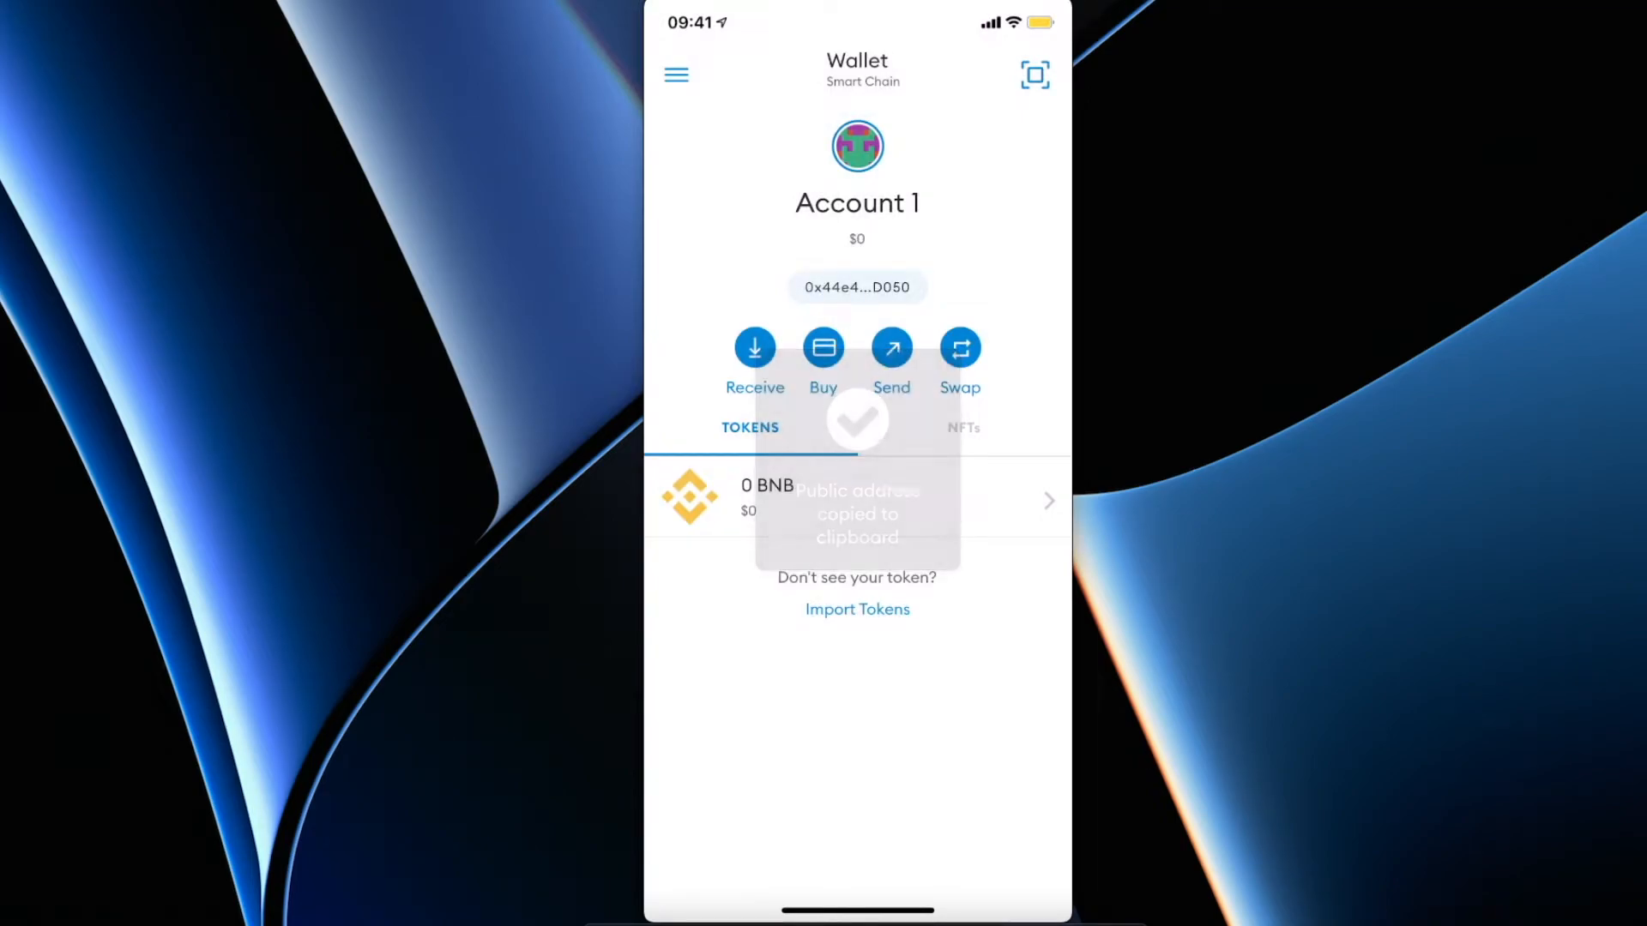
click(858, 287)
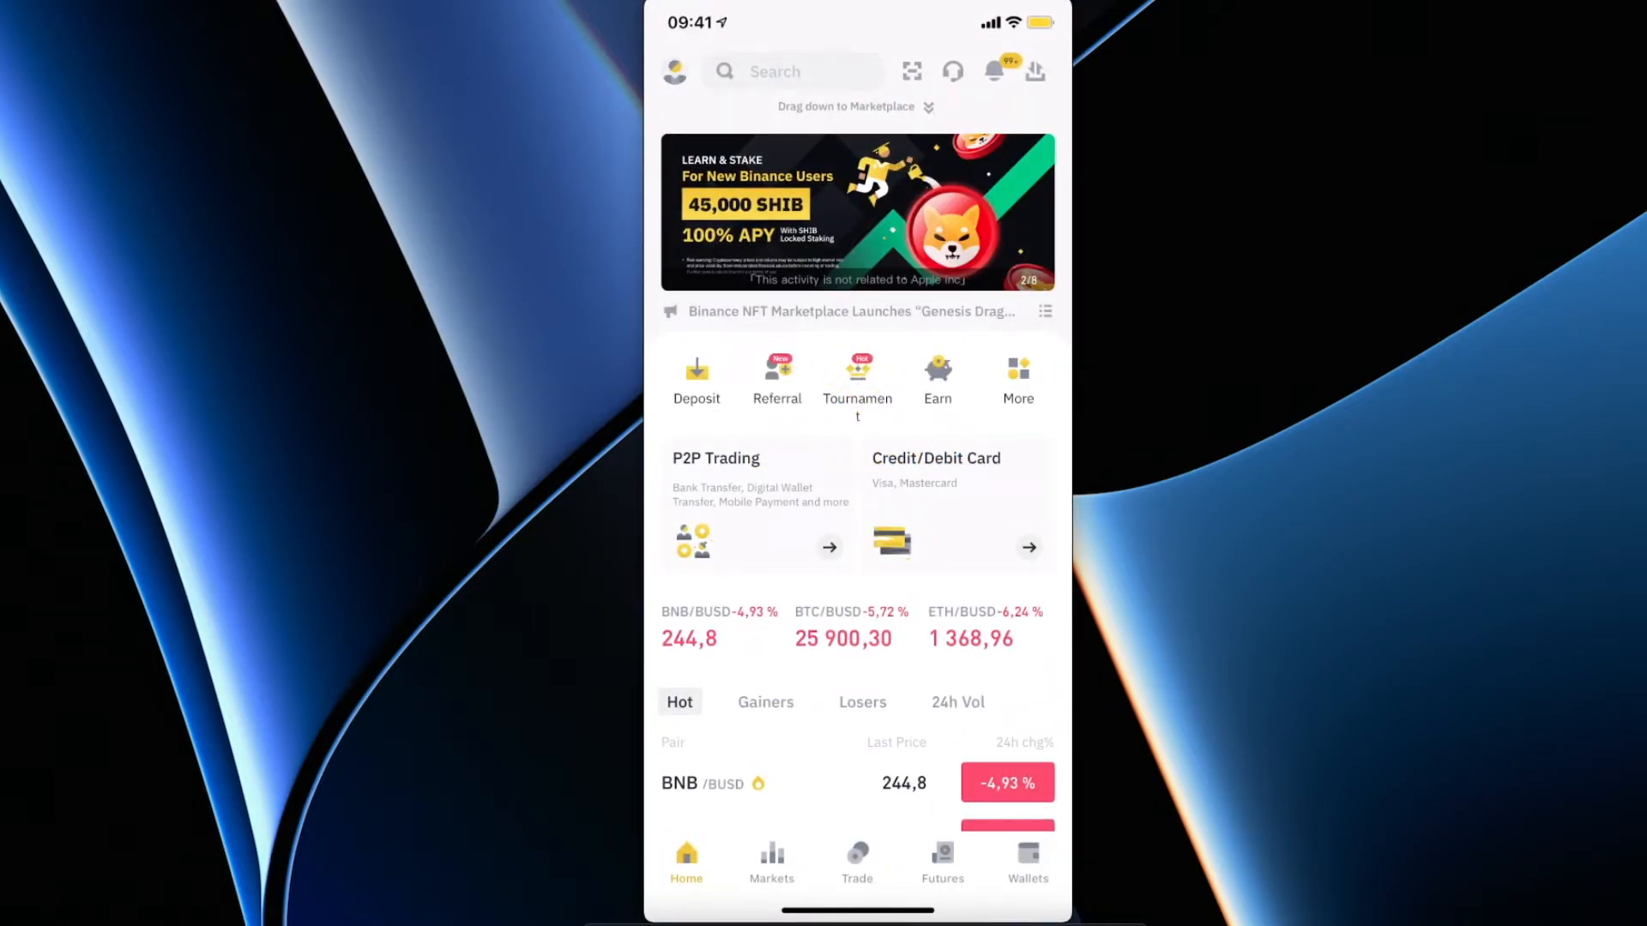
From the spot wallet's BNB page, start a BNB withdrawal sent via crypto network.
click(1026, 860)
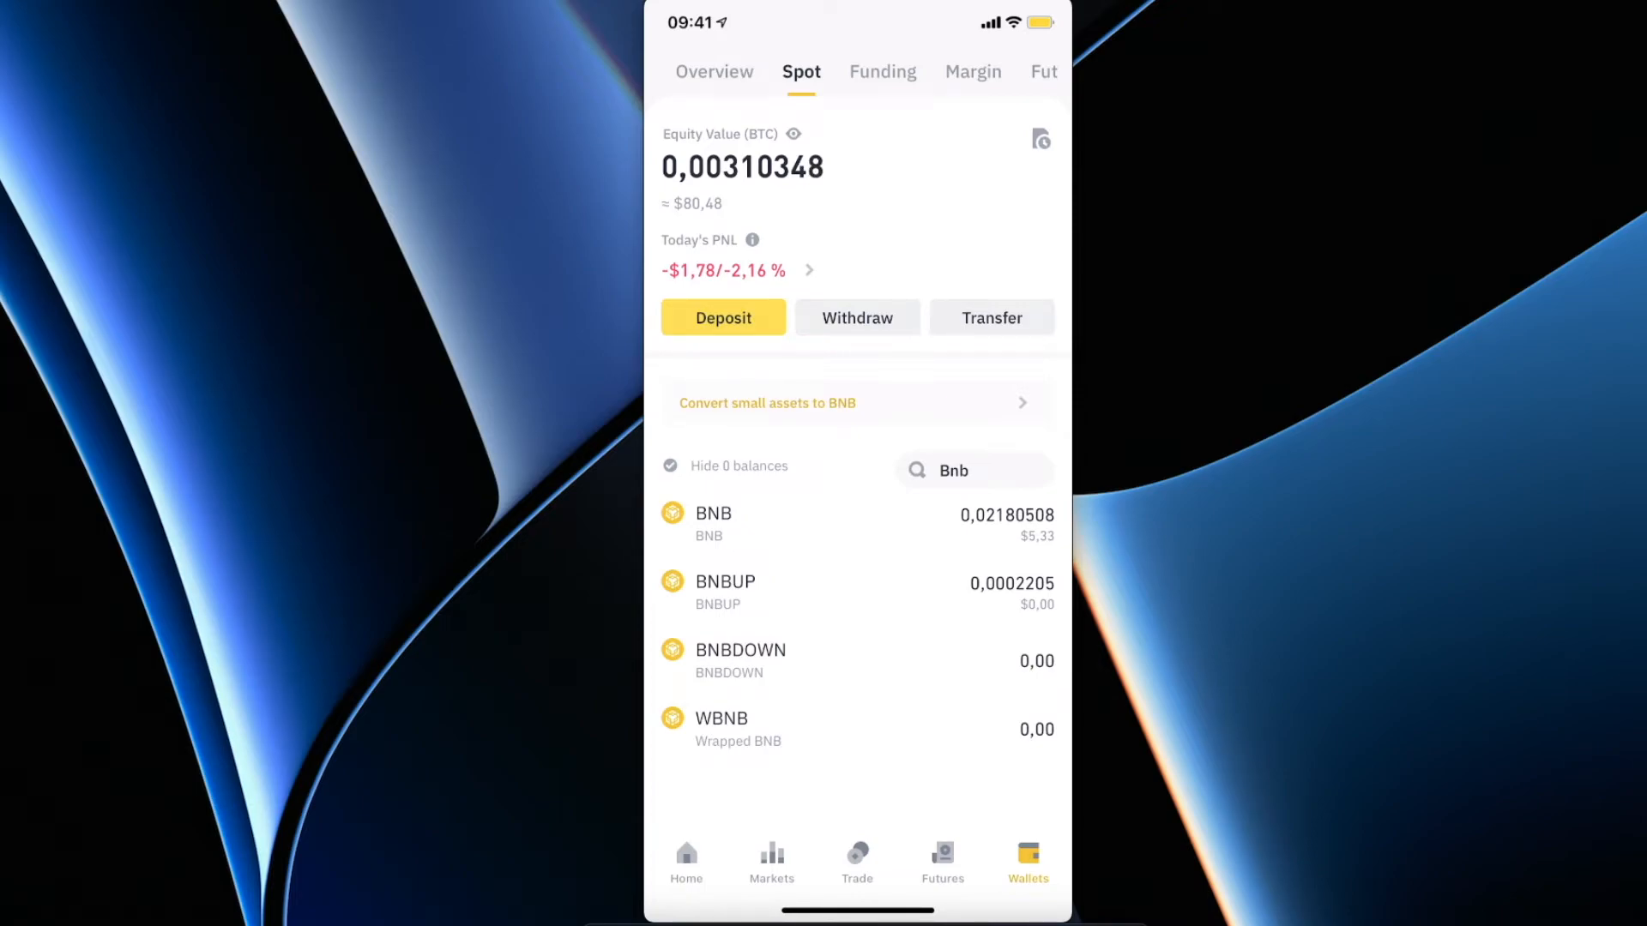
click(714, 72)
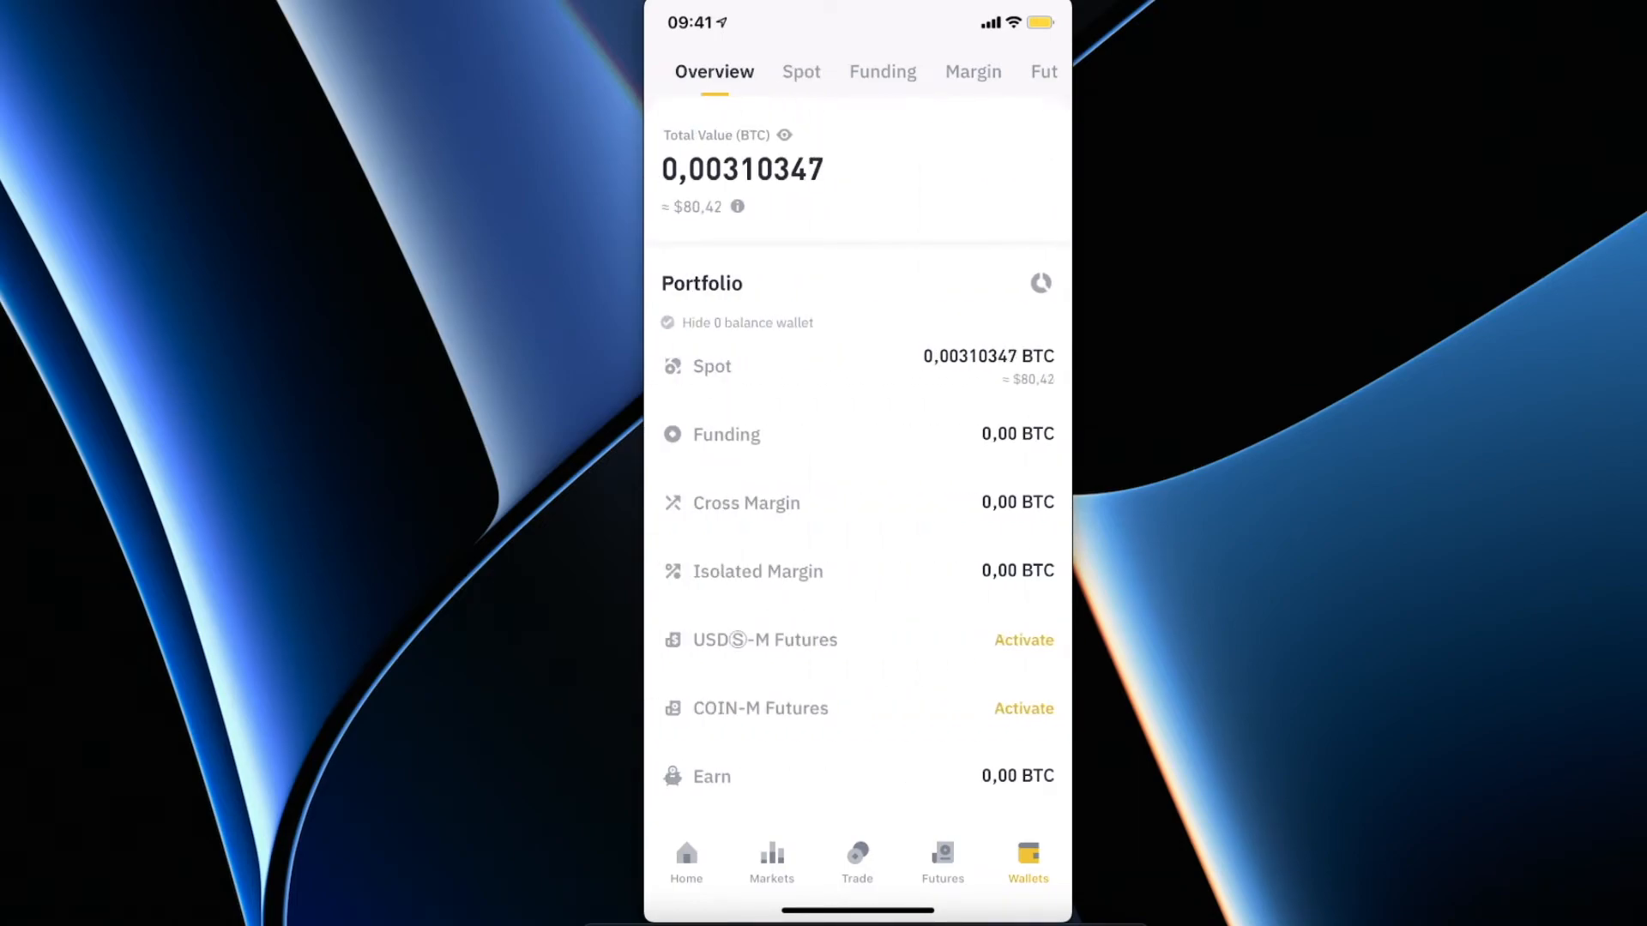
click(801, 72)
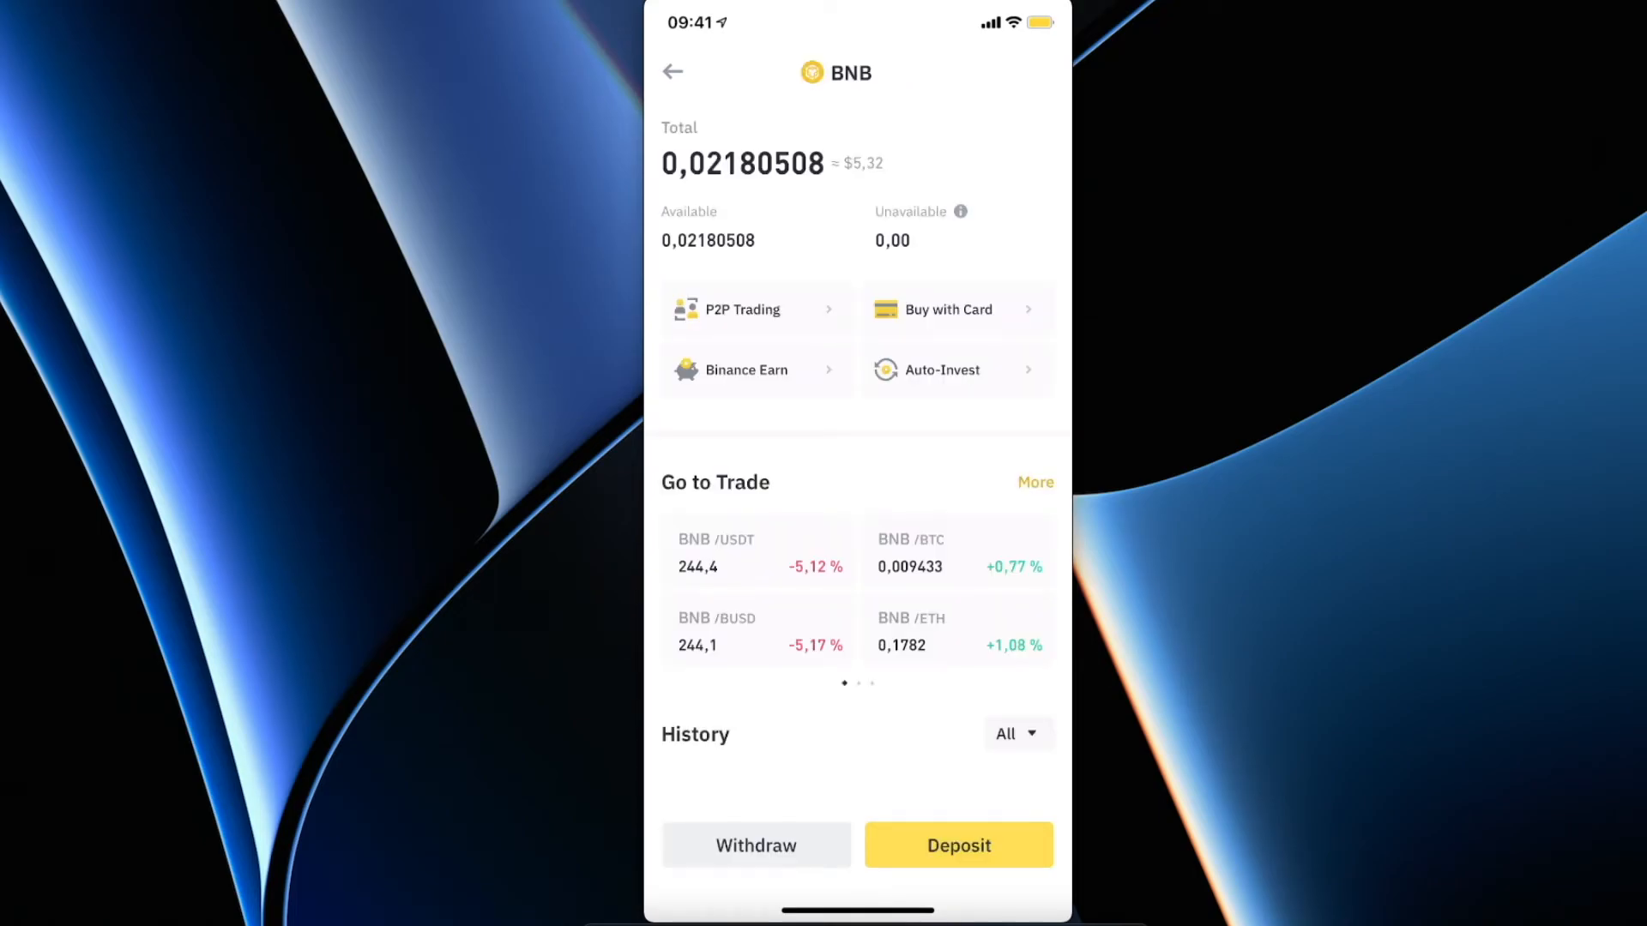
click(755, 845)
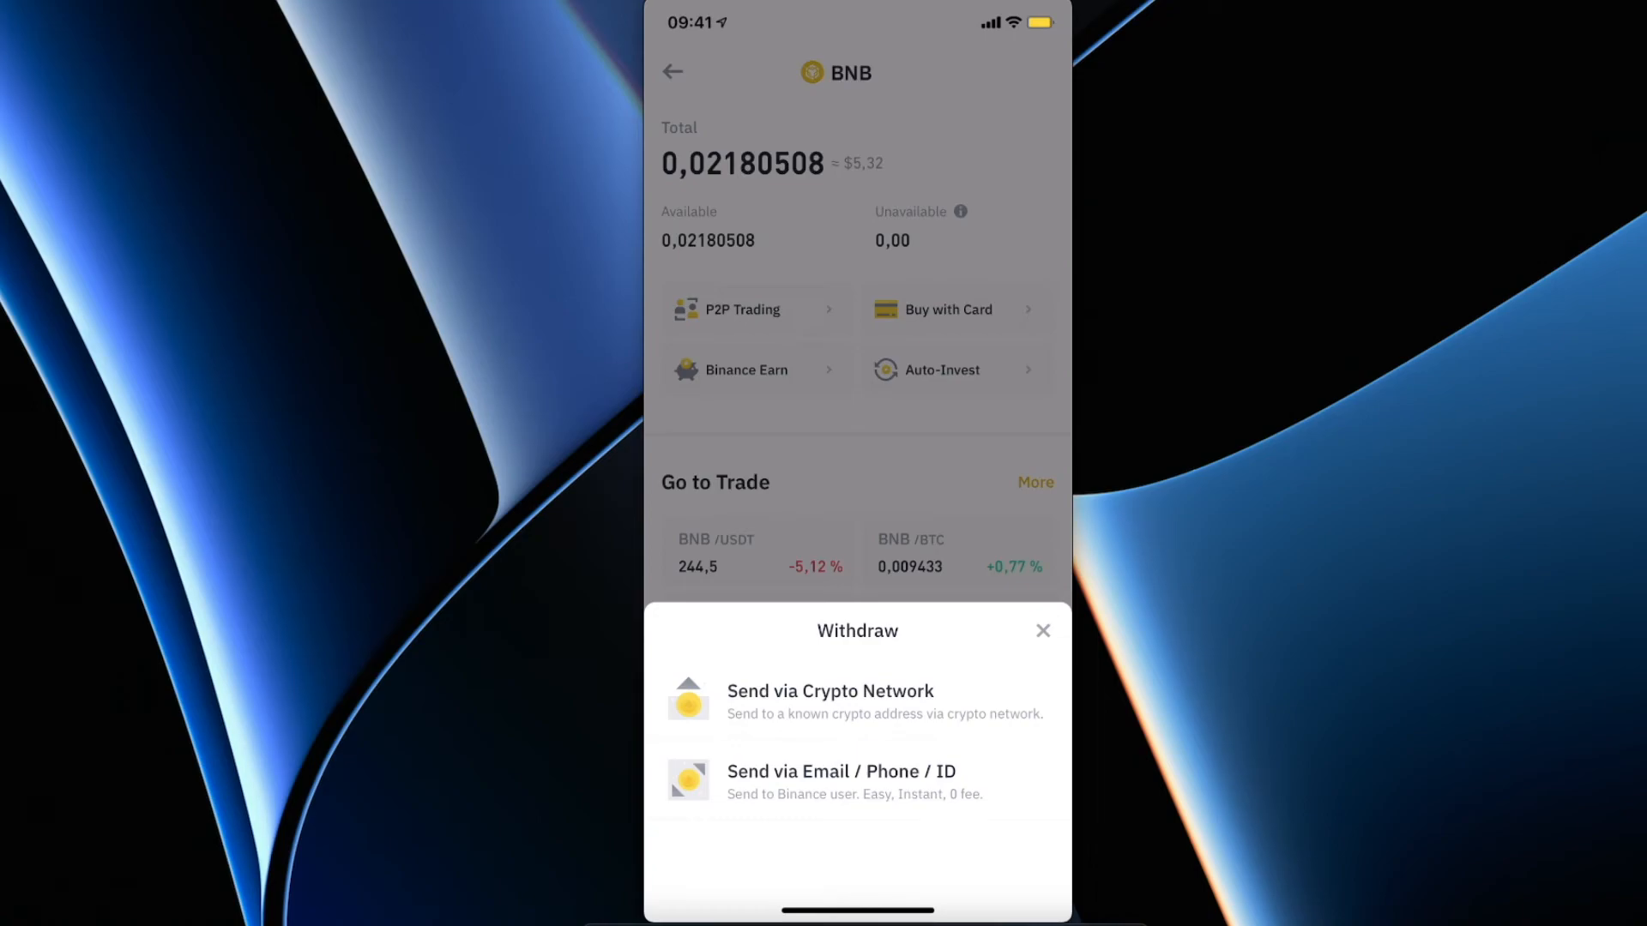
click(828, 699)
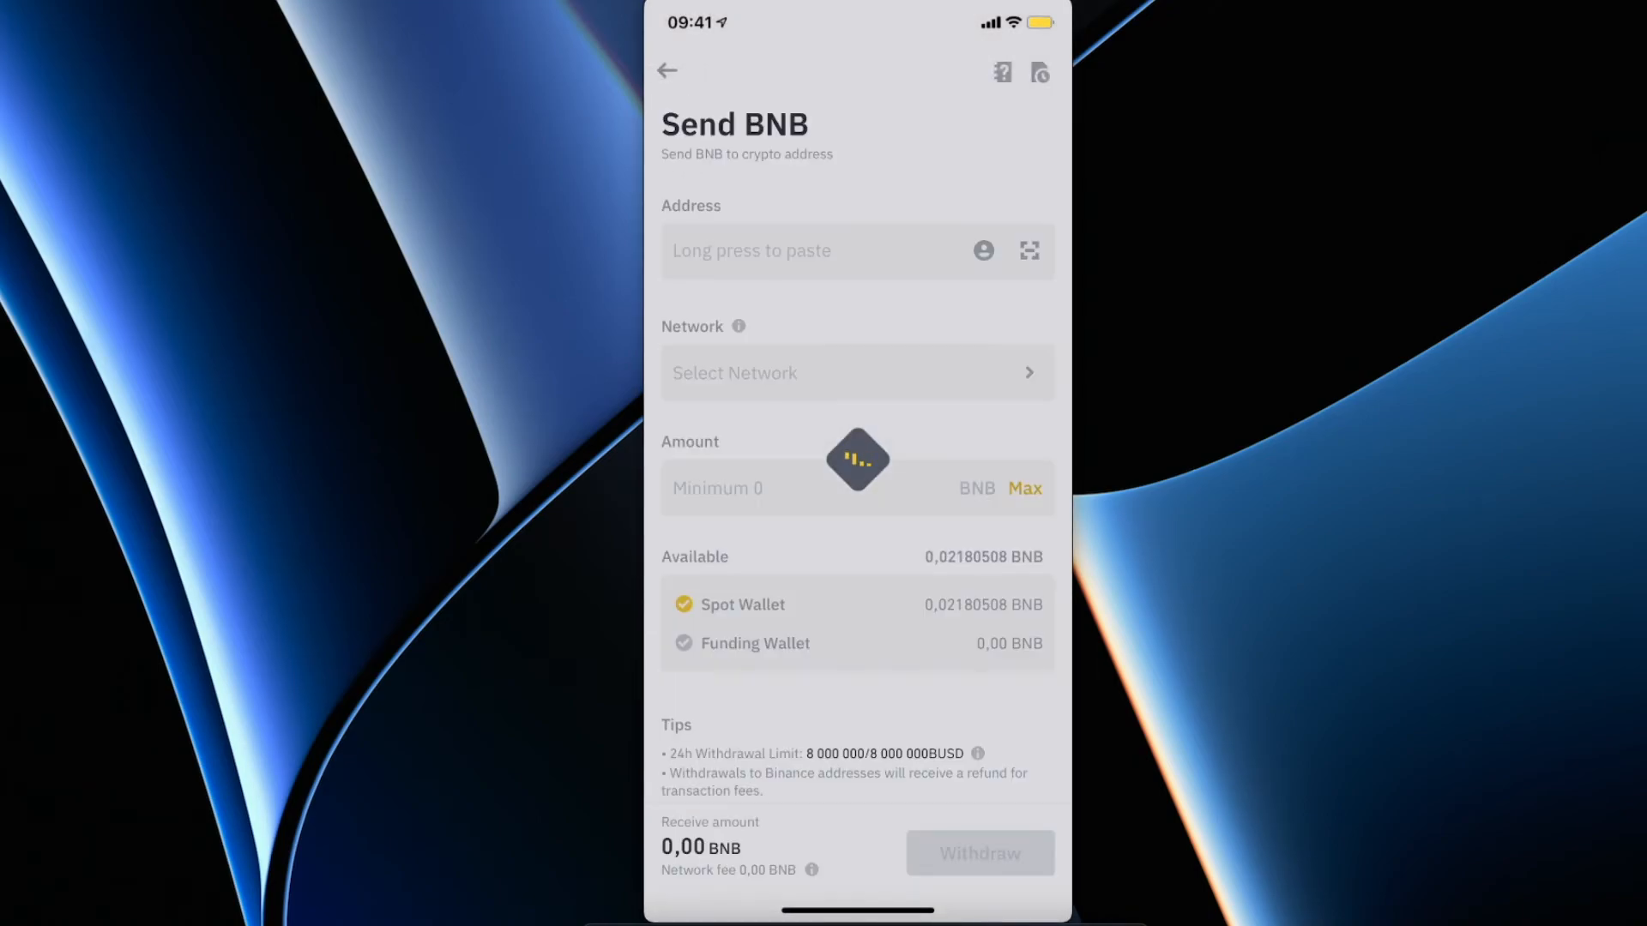
Paste the MetaMask address as recipient and choose BNB Smart Chain (BEP20) as network.
click(820, 251)
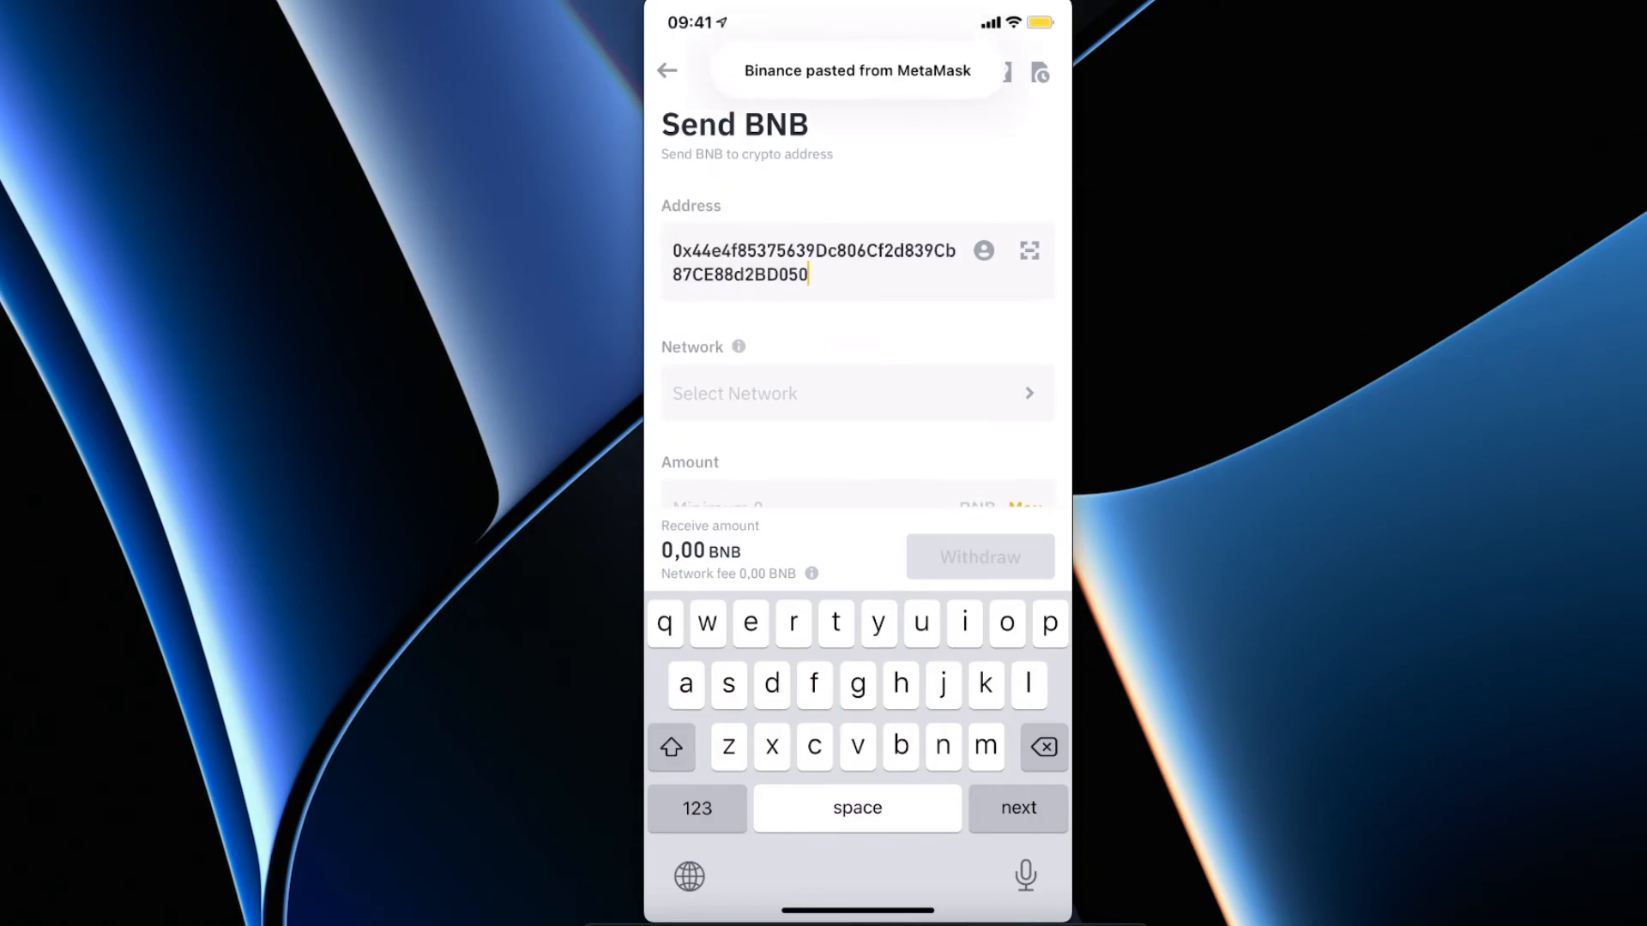
click(854, 393)
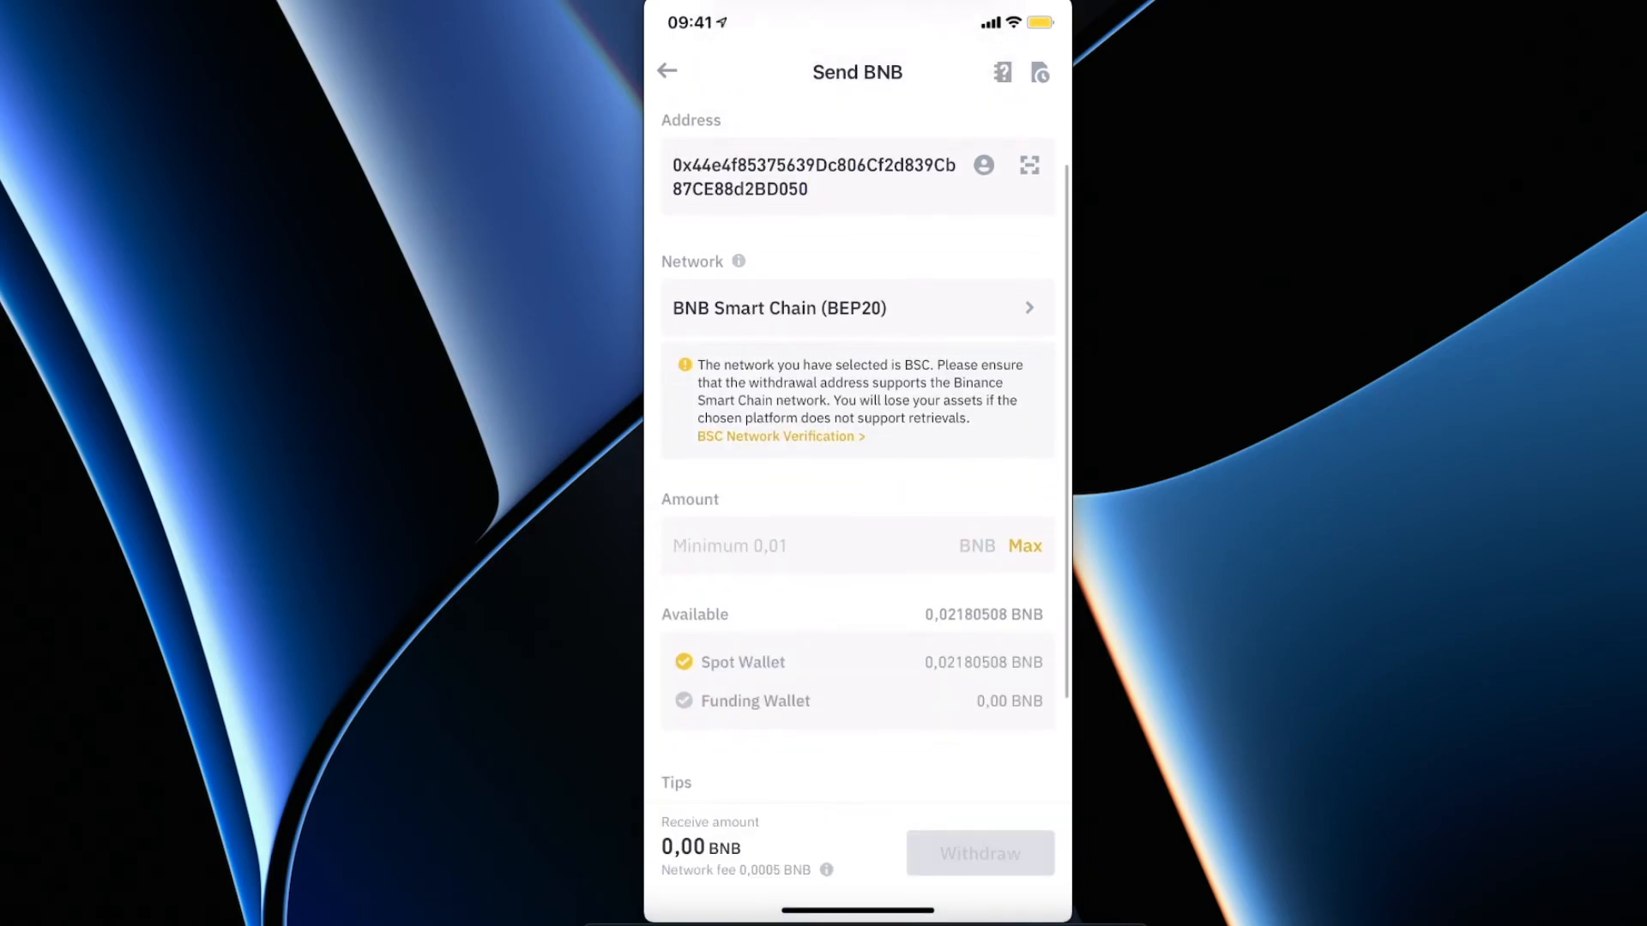
scroll(down, 3)
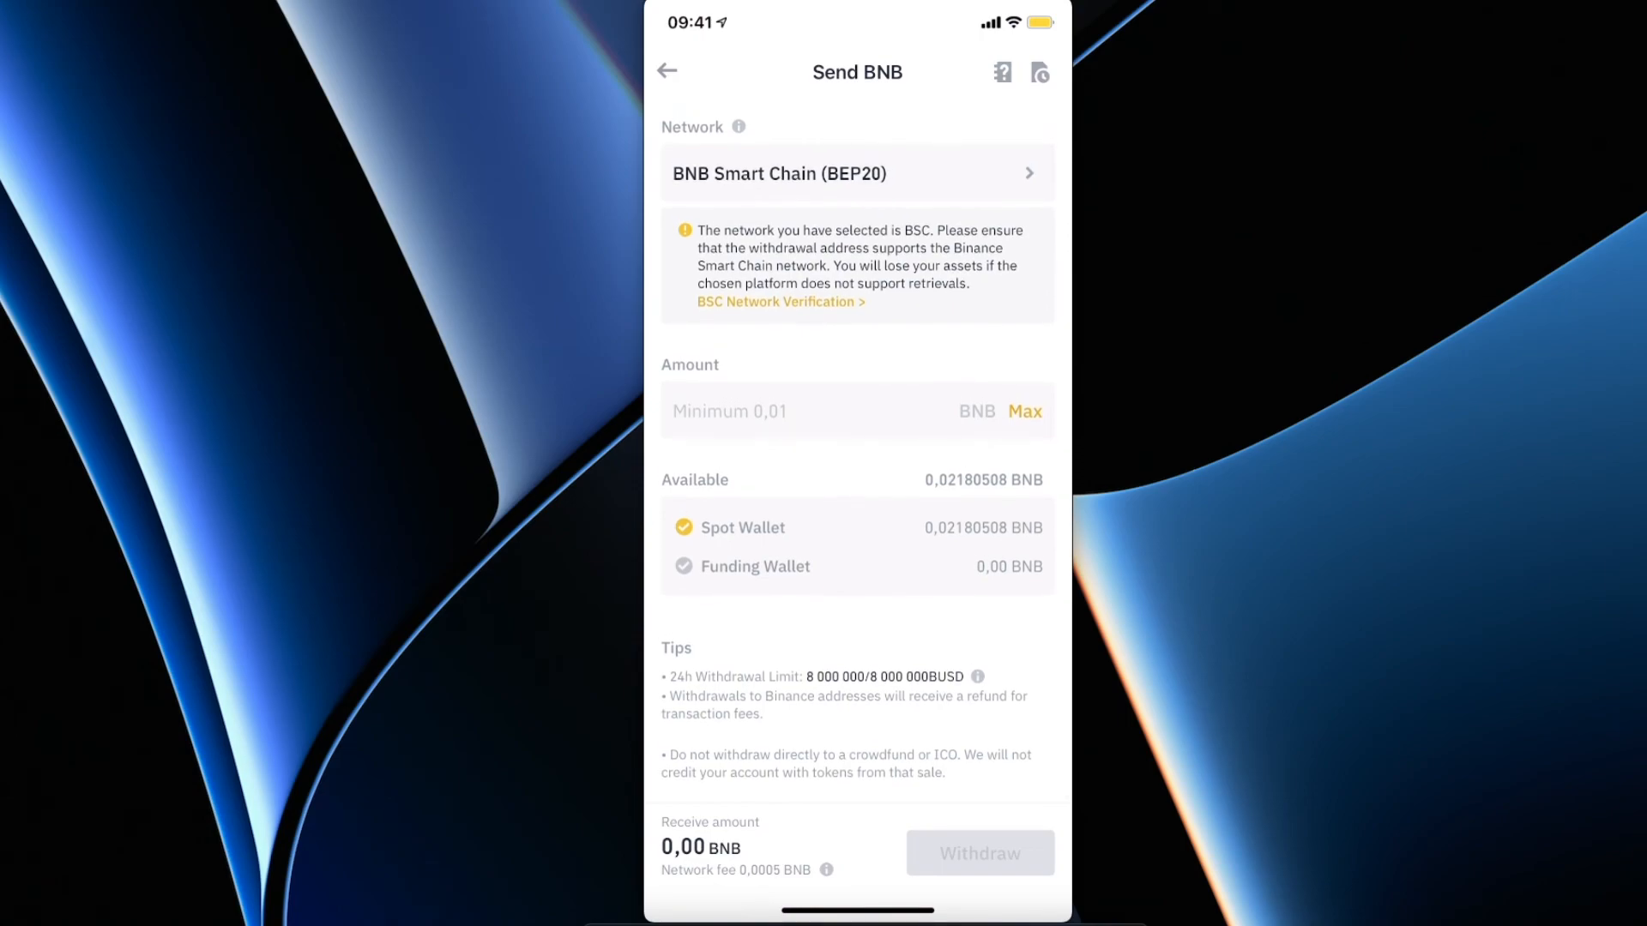